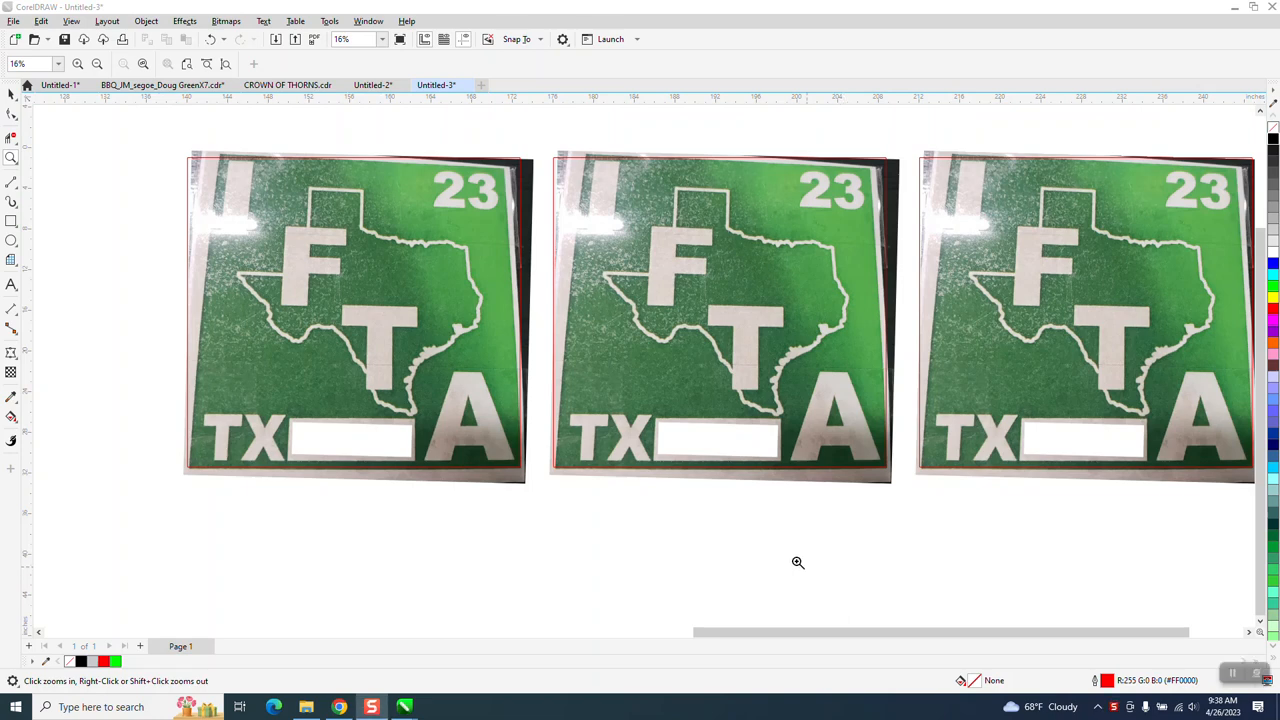
mouse_move(16, 162)
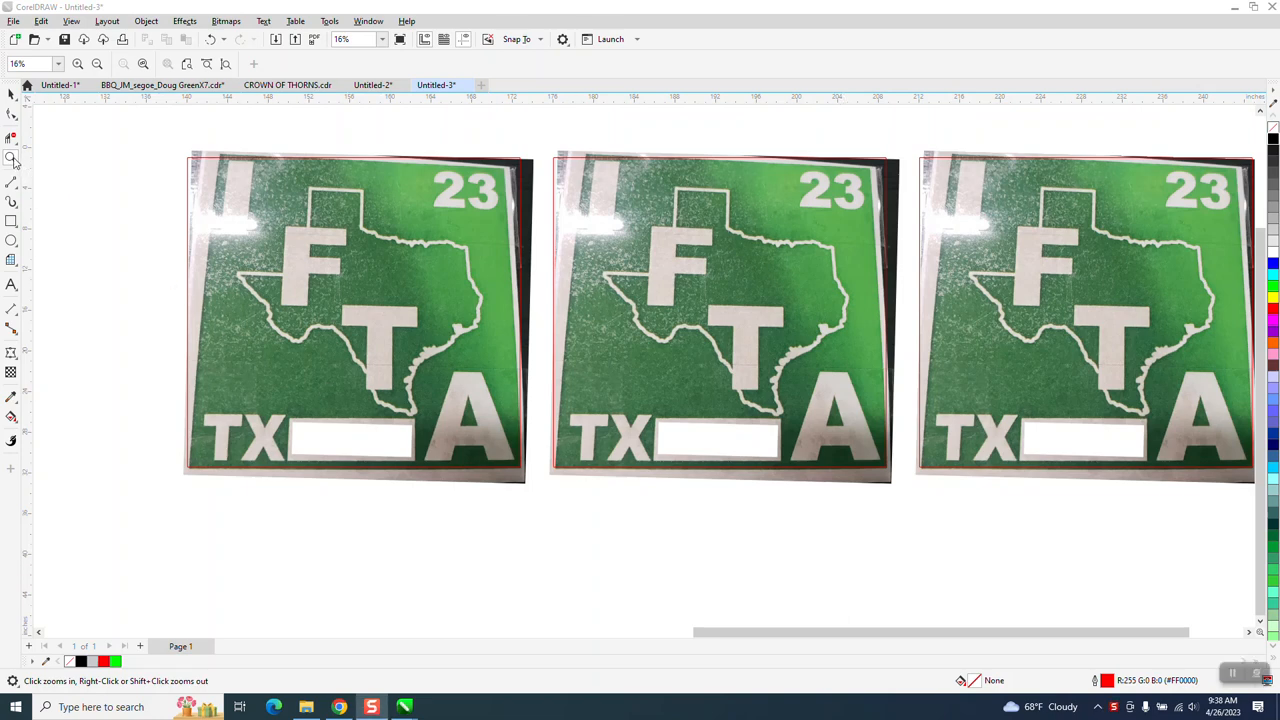
- Zoom in on the leftmost sticker photo and select it
left_click_drag(130, 140, 696, 498)
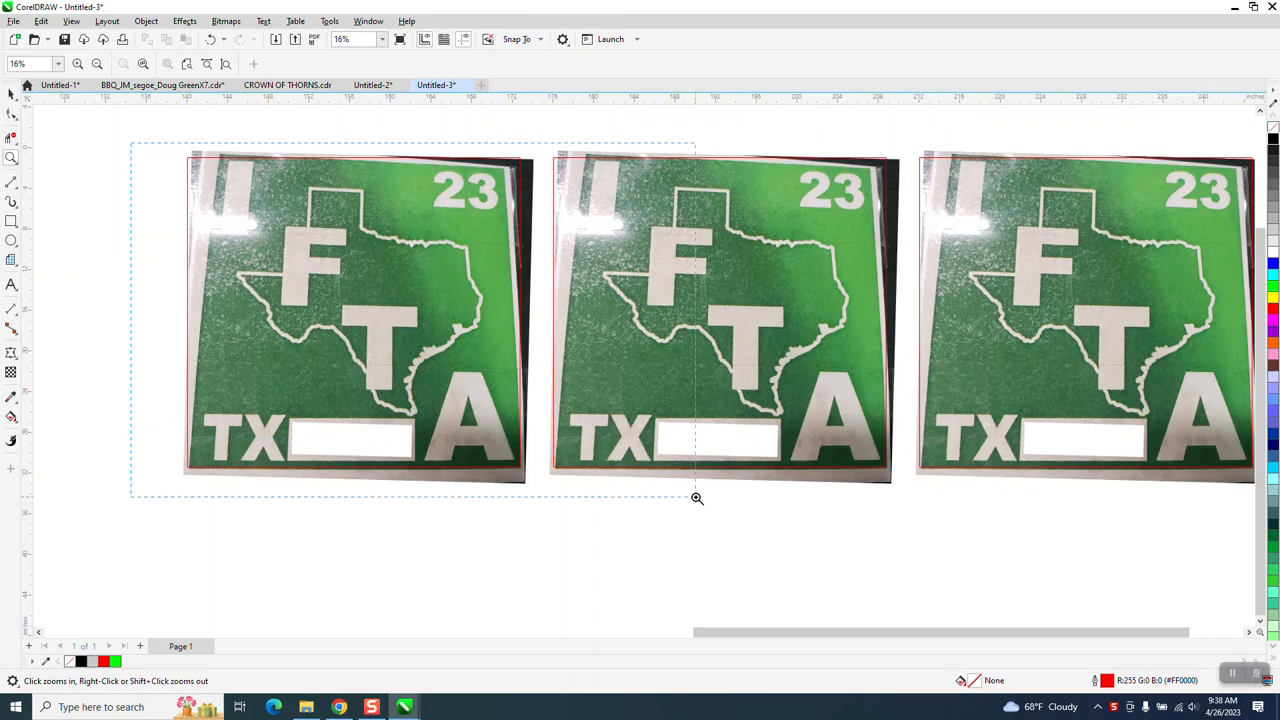
left_click(696, 498)
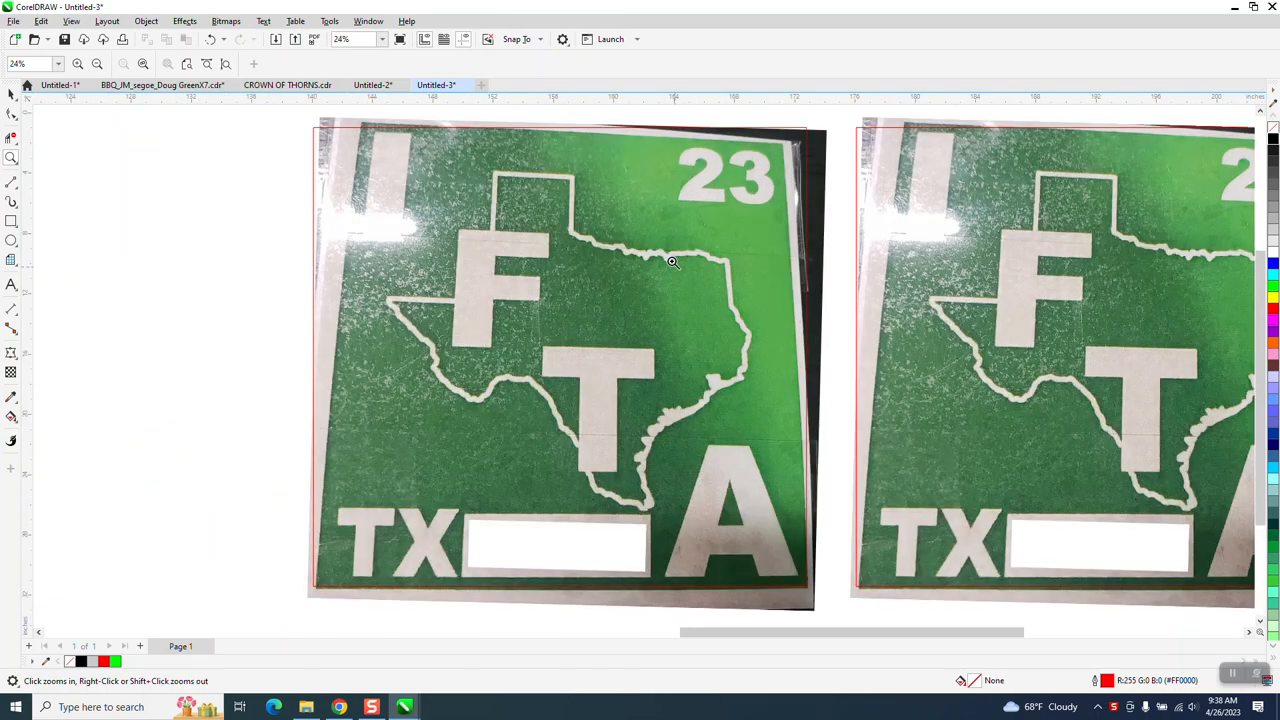
mouse_move(44, 108)
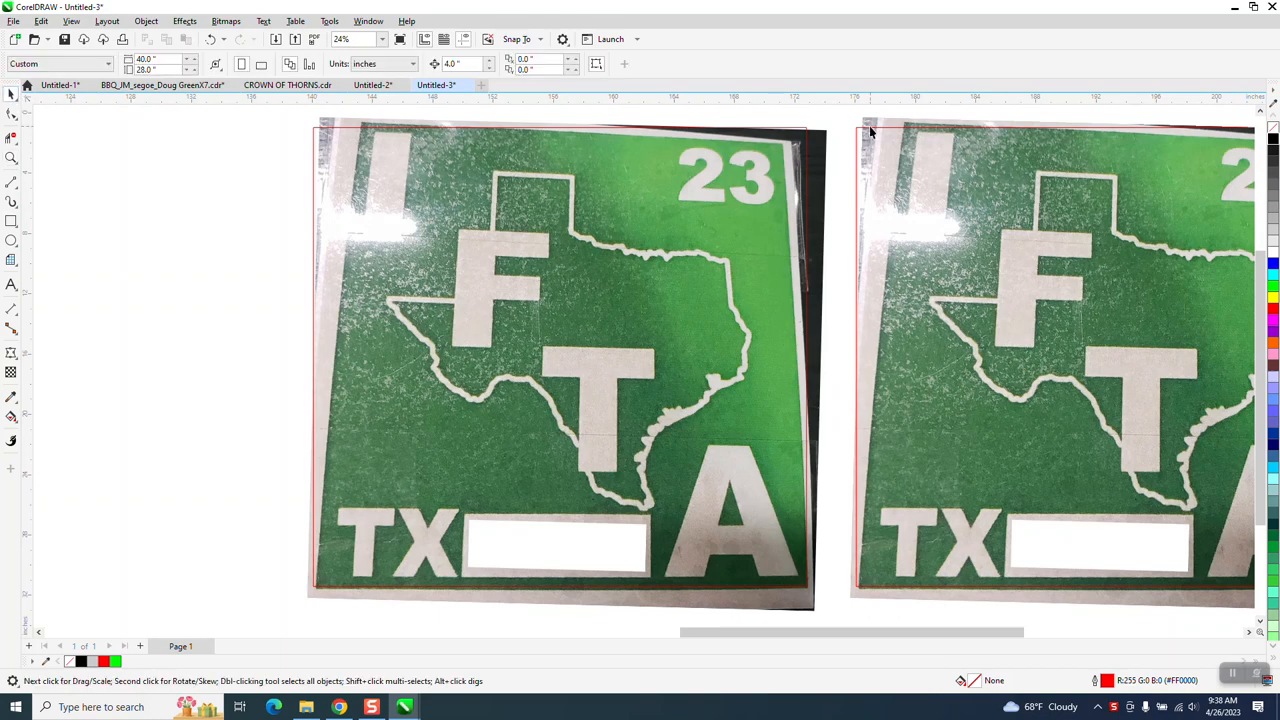
mouse_move(824, 144)
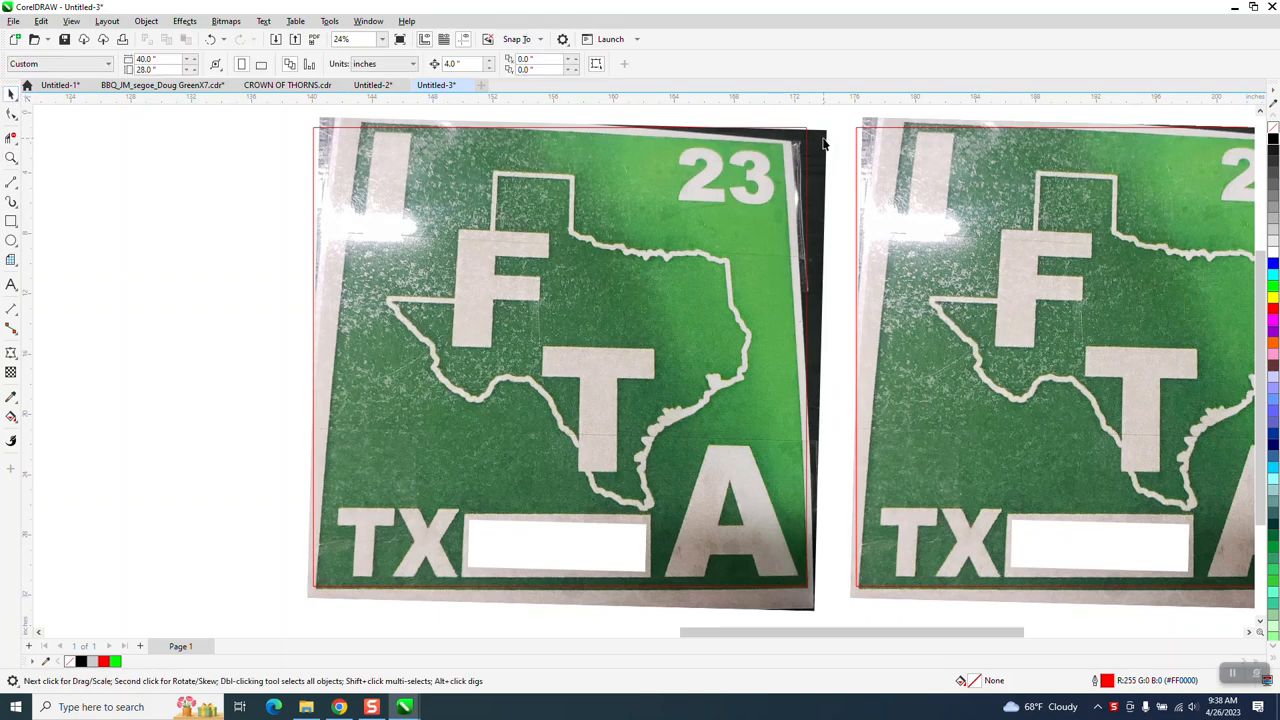
left_click(560, 360)
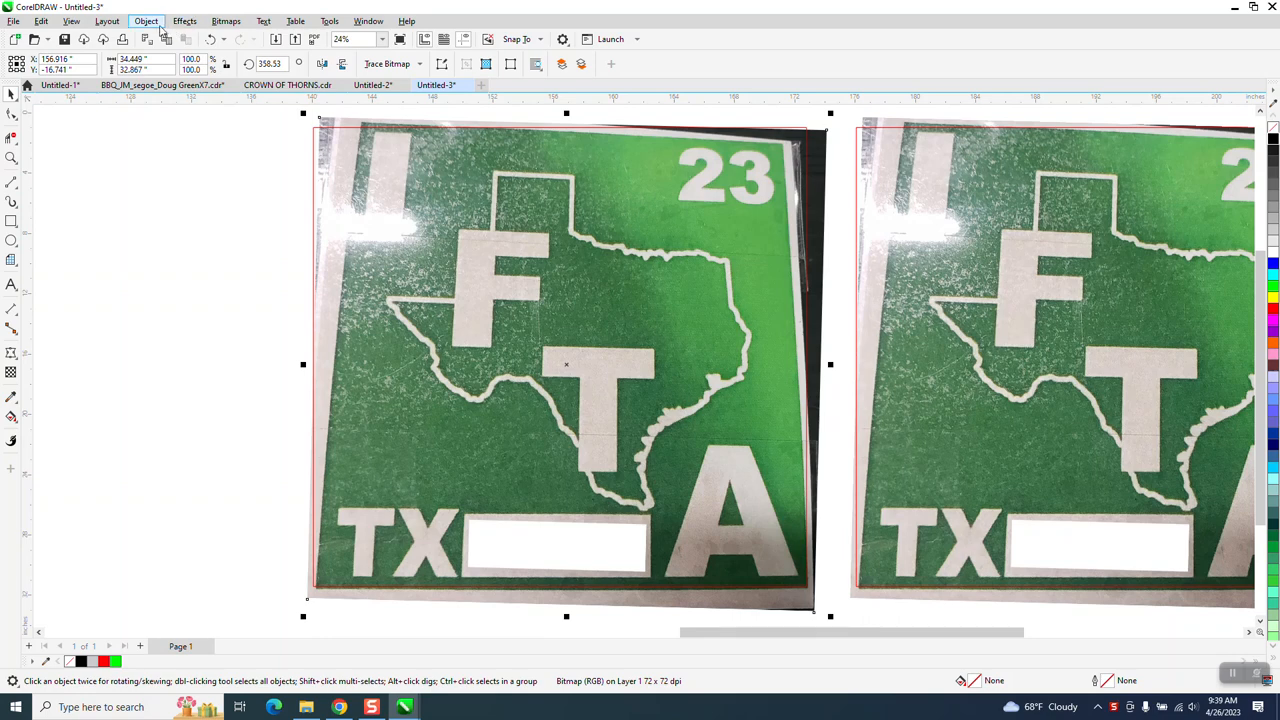
- Add Perspective via Object menu and pull the photo's top-left corner until the top edge is level
left_click(146, 20)
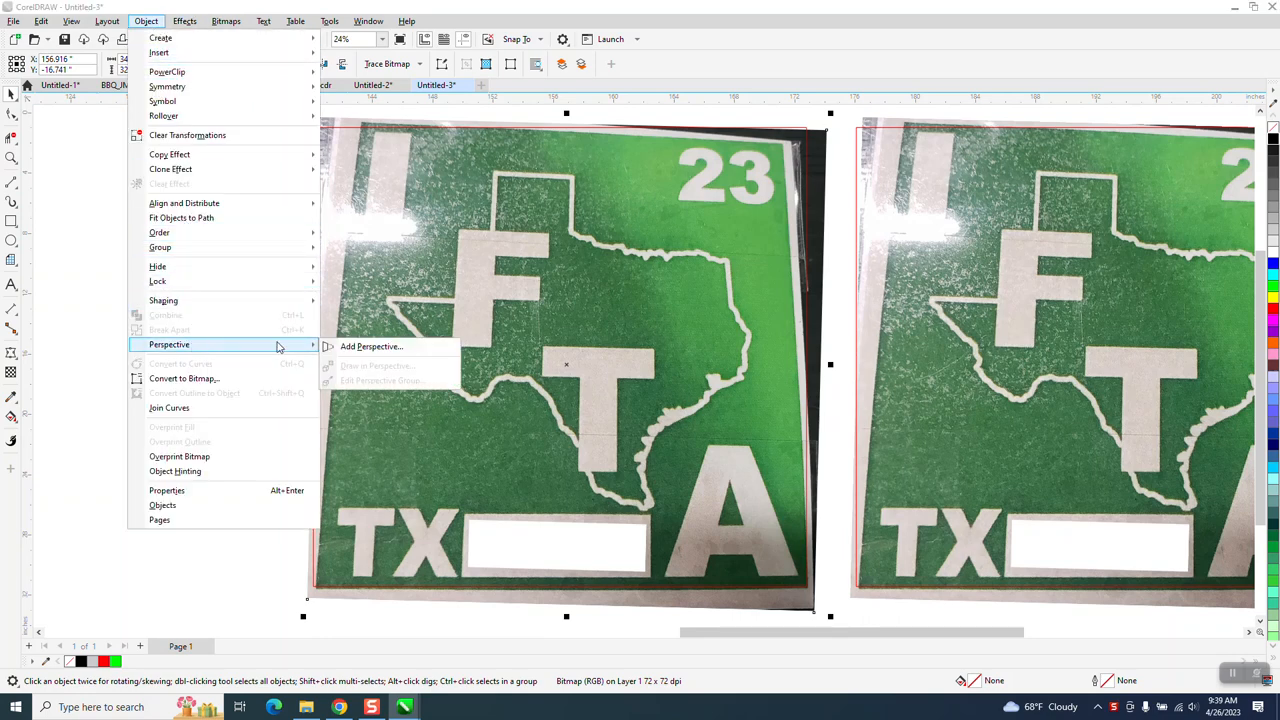
left_click(372, 346)
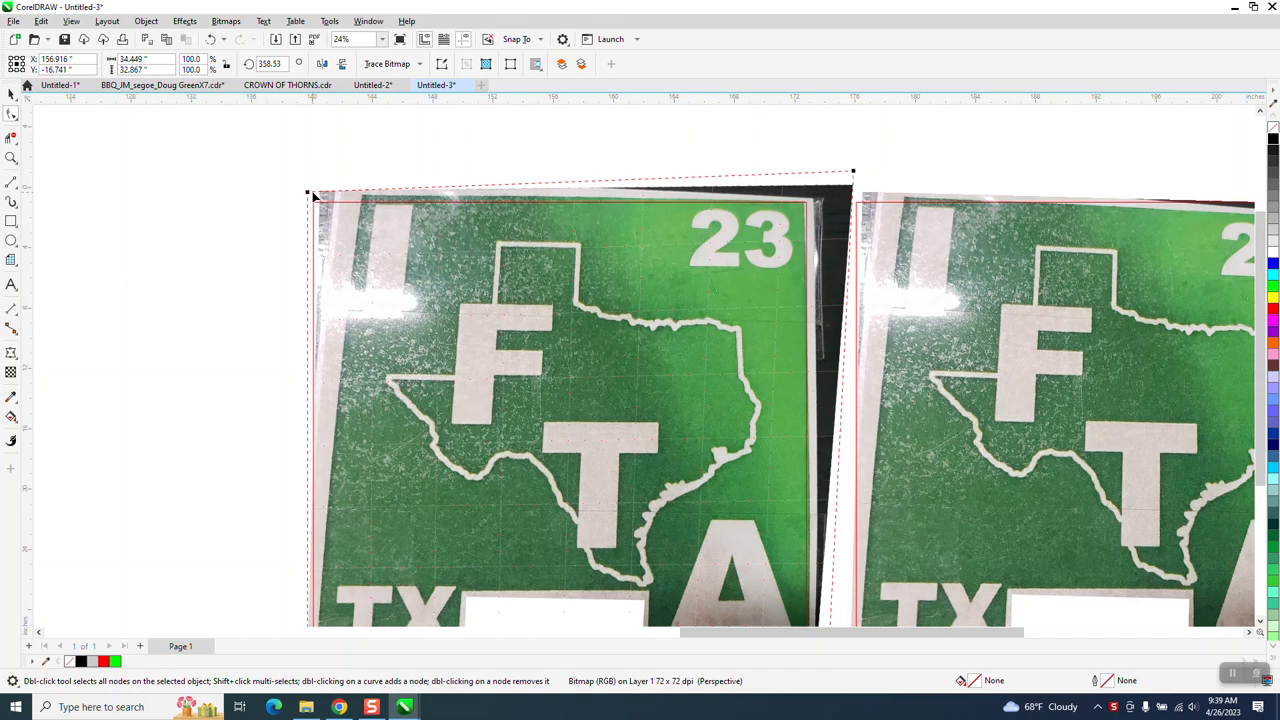
left_click_drag(308, 192, 276, 190)
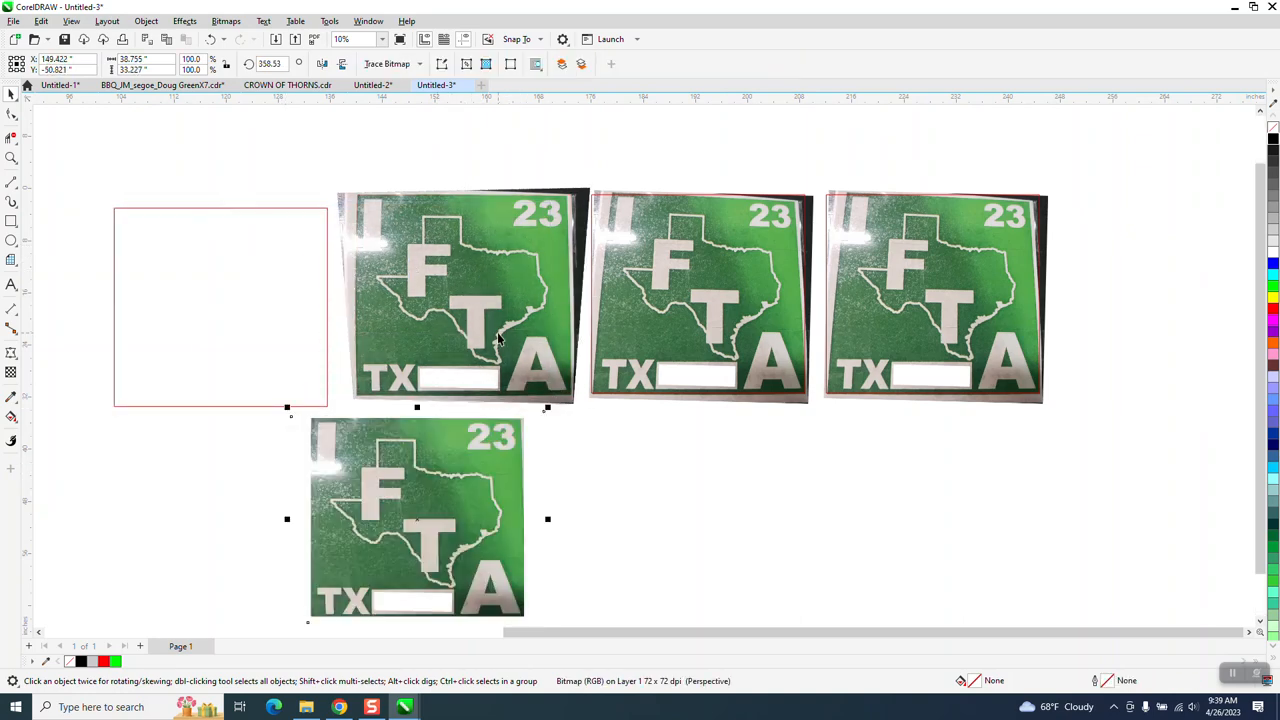
- Move the corrected photo to the lower left, remove the spare copy, and select the left remaining photo
left_click_drag(416, 518, 168, 388)
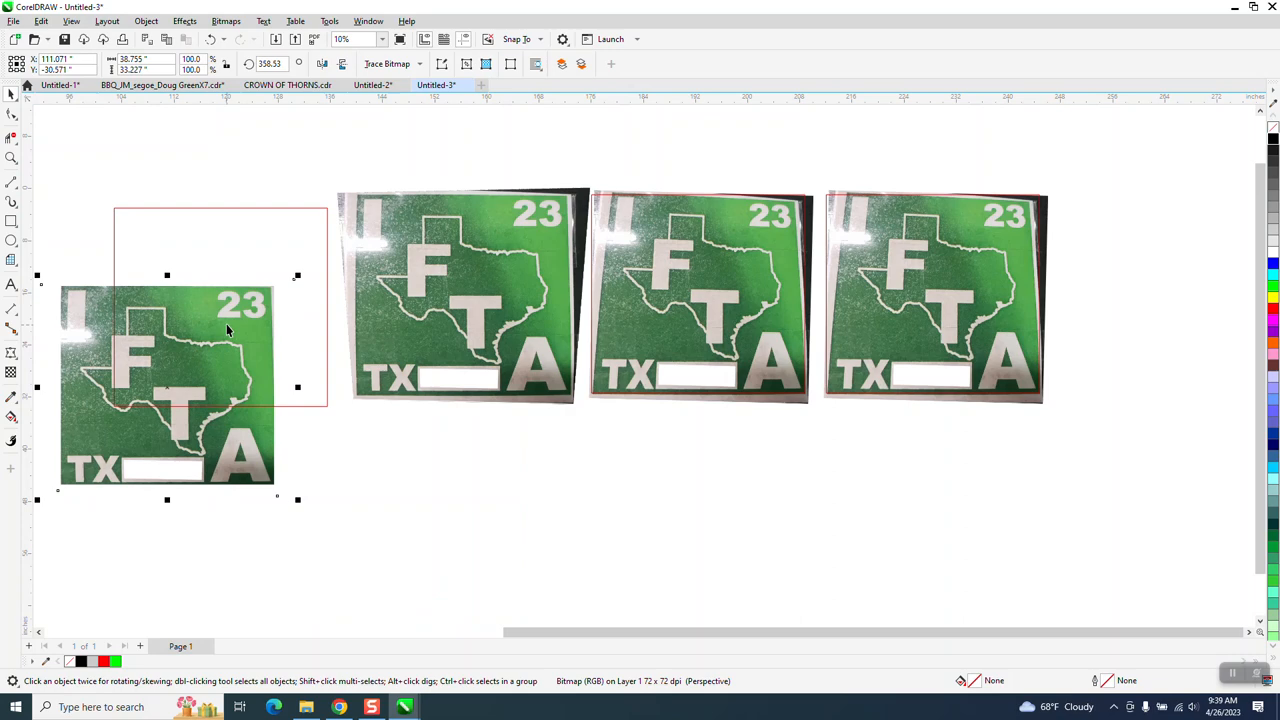
mouse_move(566, 282)
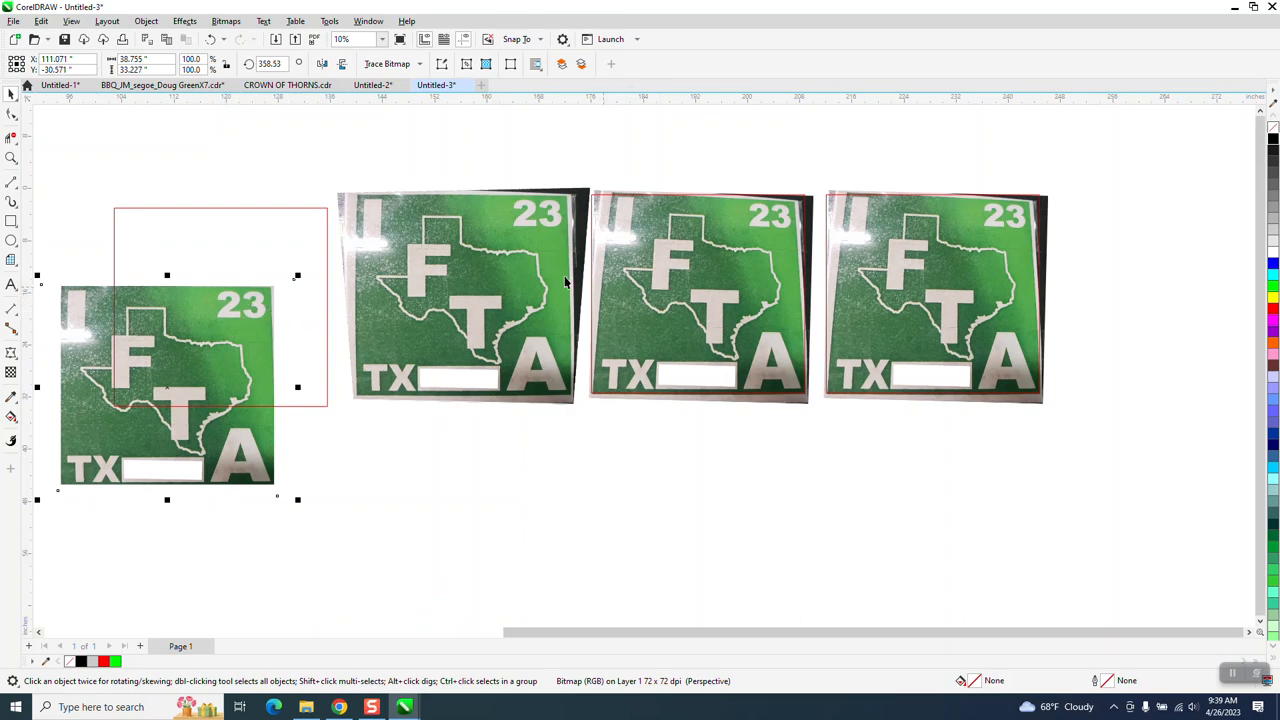
left_click(462, 296)
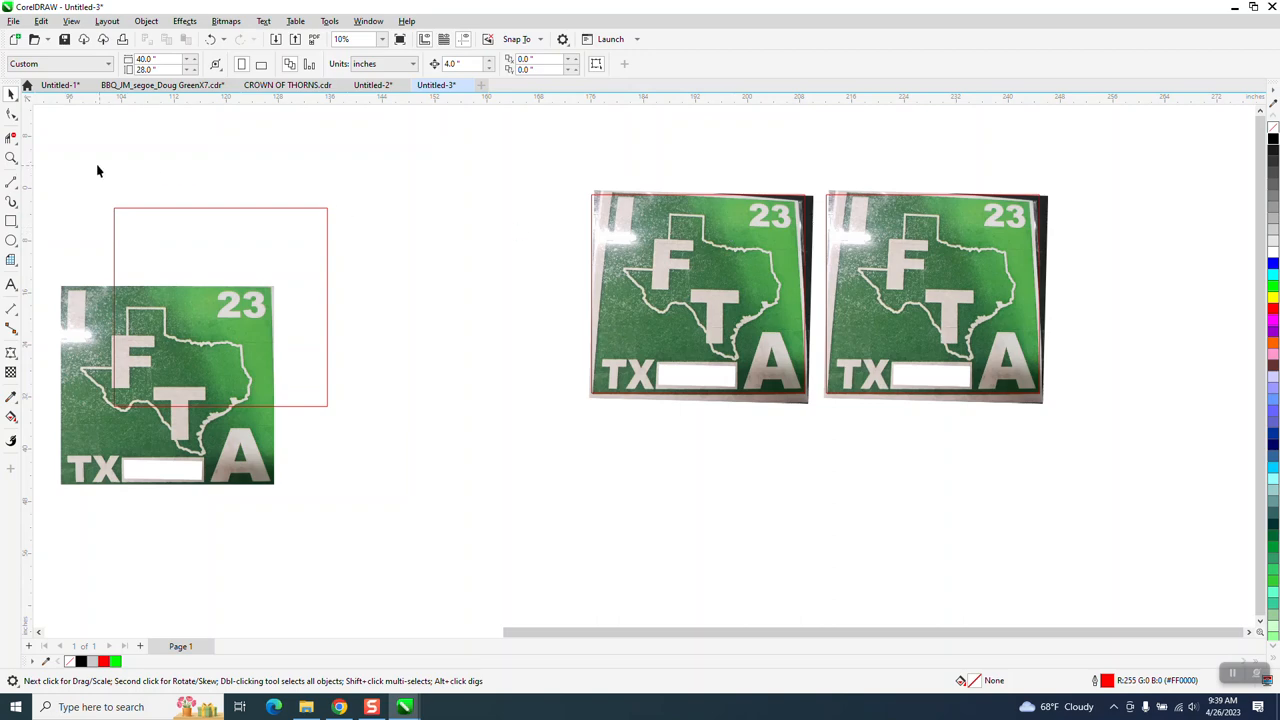
left_click_drag(574, 166, 1060, 432)
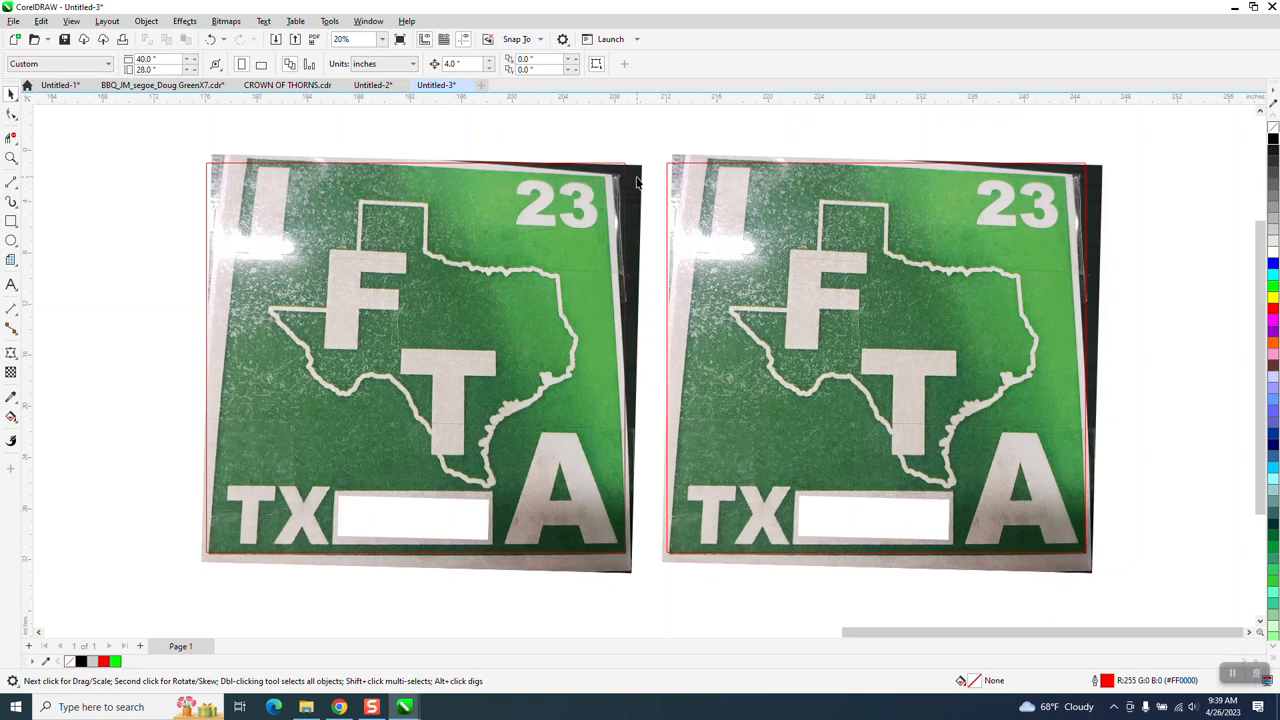
left_click(420, 364)
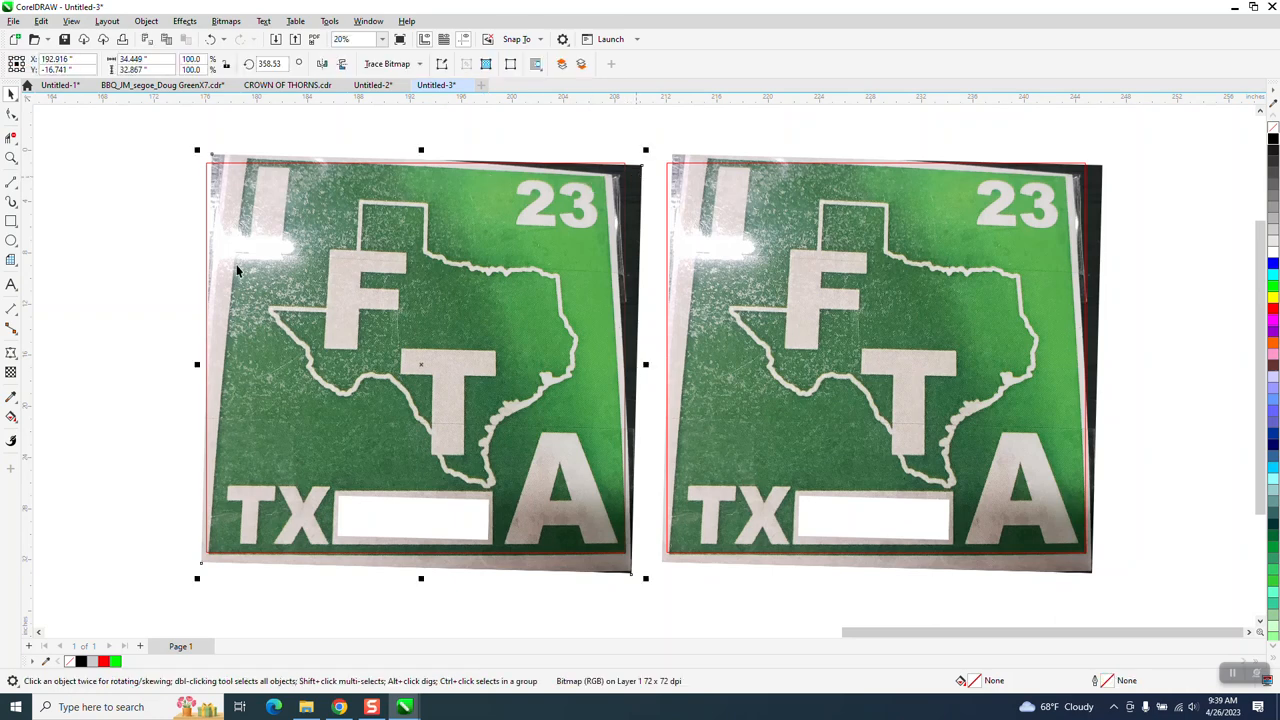
mouse_move(12, 356)
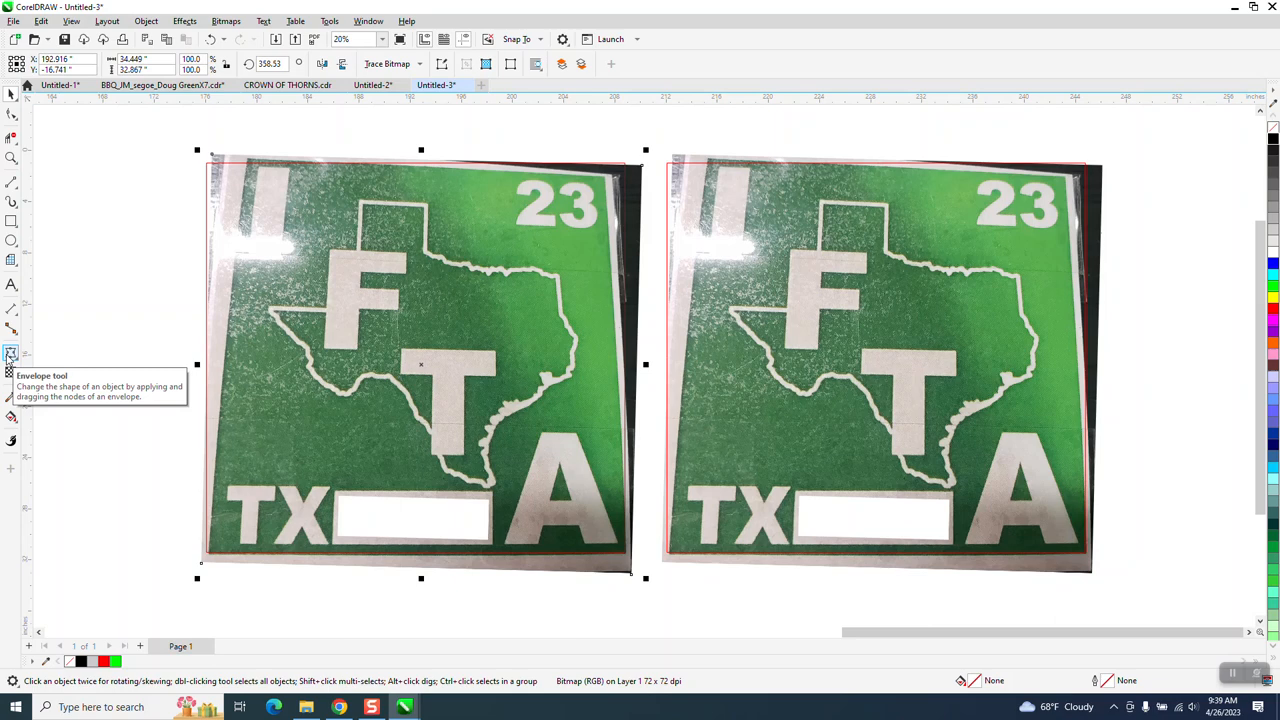
- Apply an Envelope to the left photo and pull its top-right and top-left corners outward to square the sticker
left_click(12, 352)
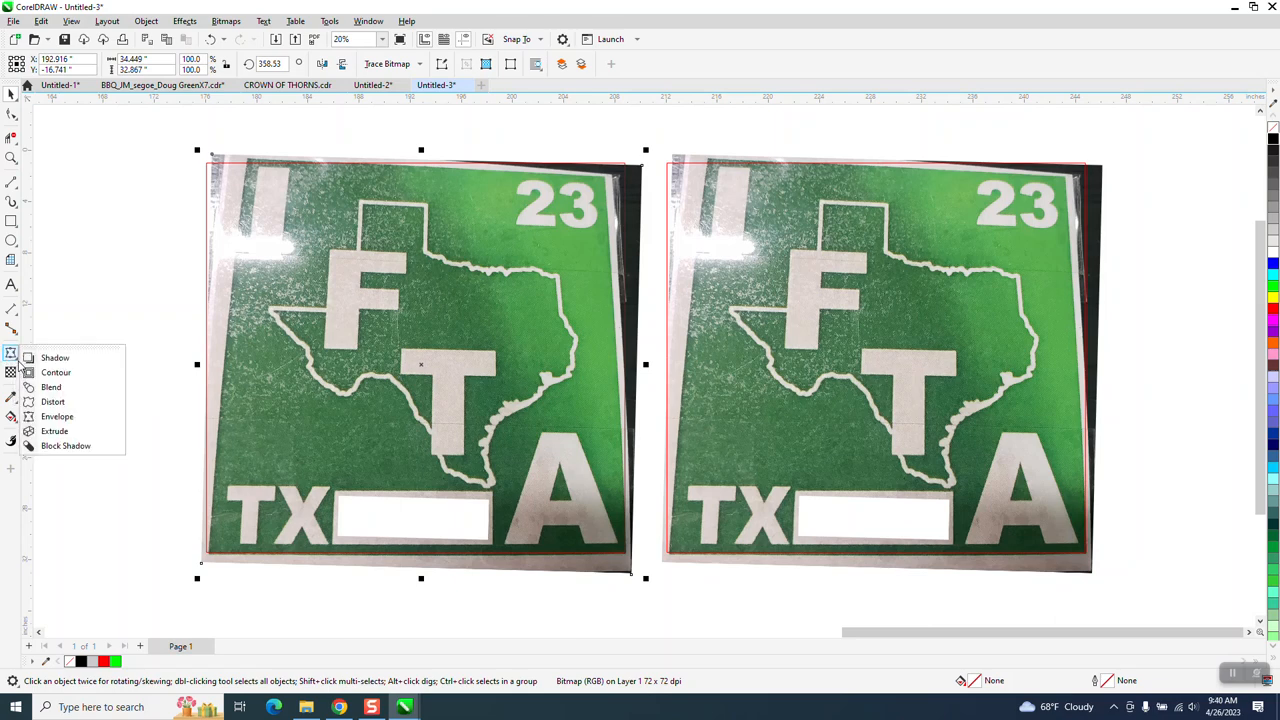
left_click(56, 416)
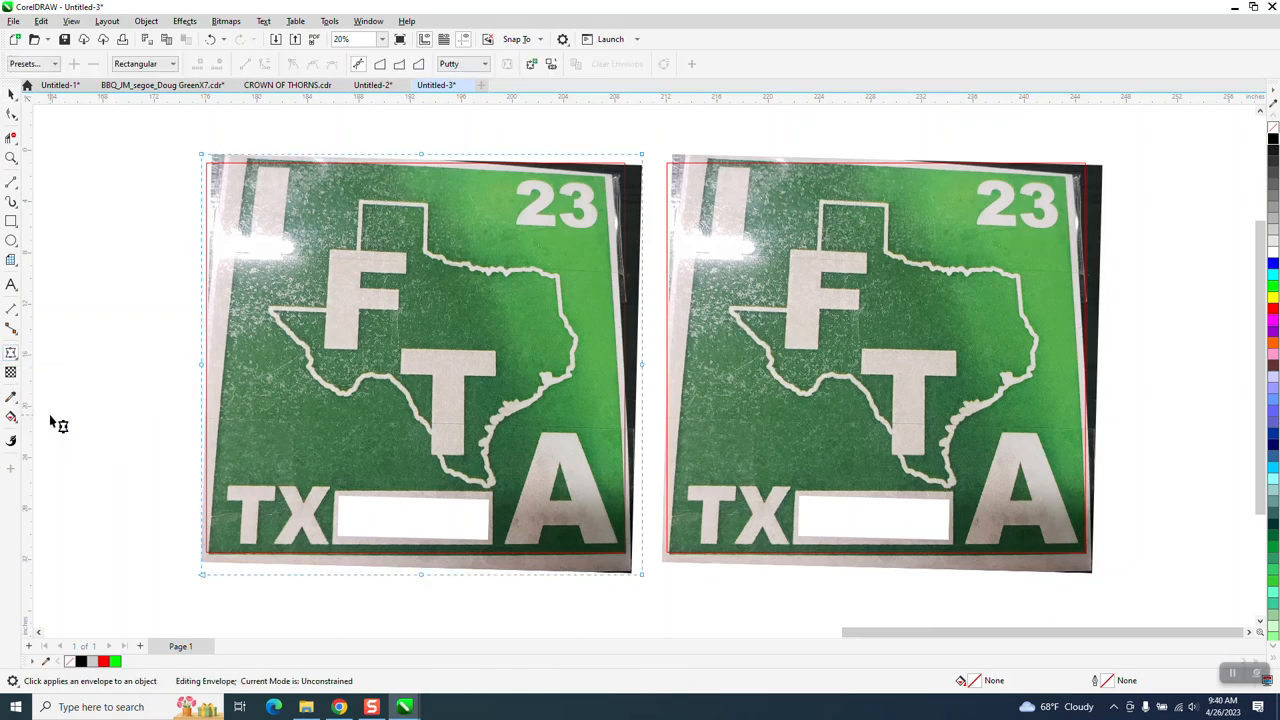
mouse_move(120, 304)
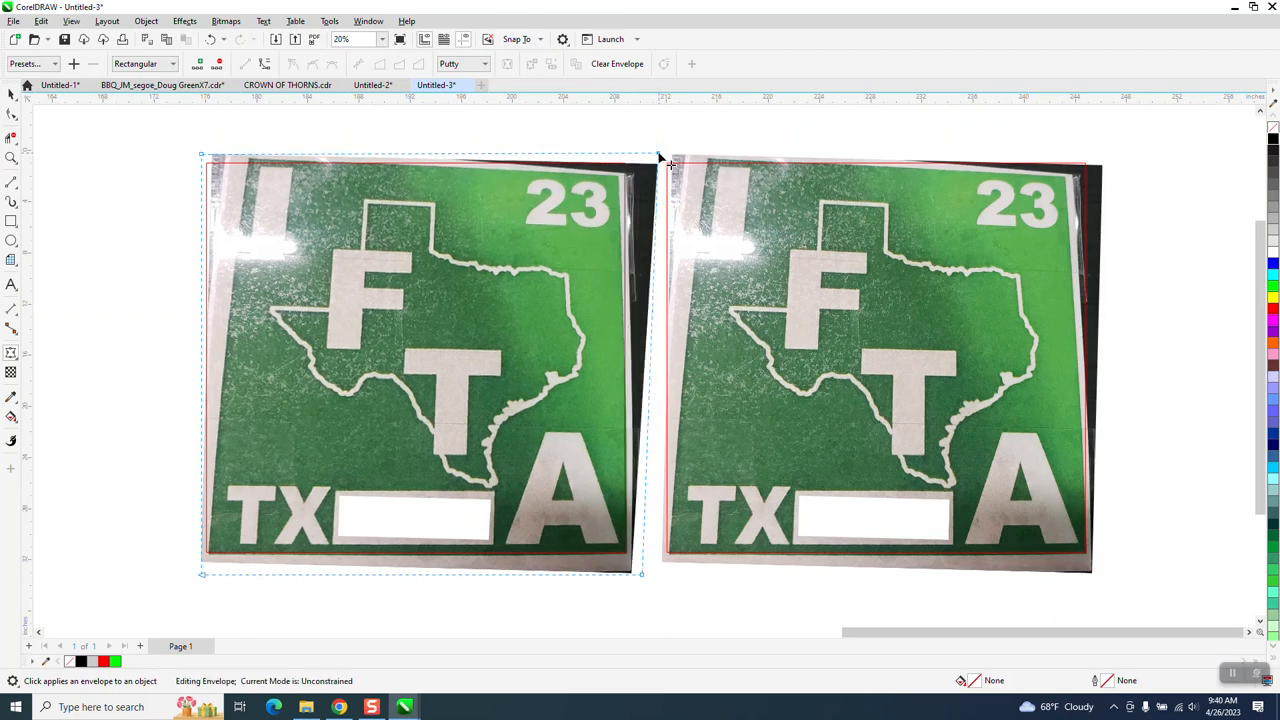
left_click_drag(660, 160, 656, 144)
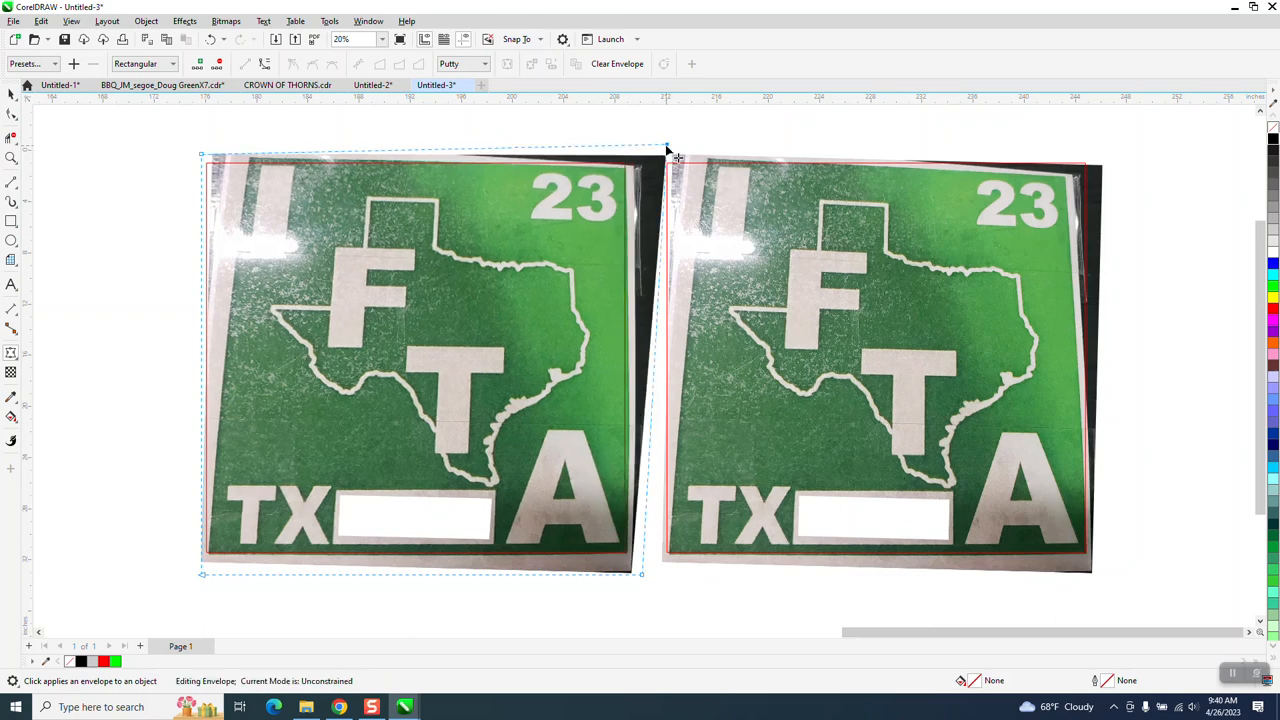
left_click_drag(668, 148, 660, 140)
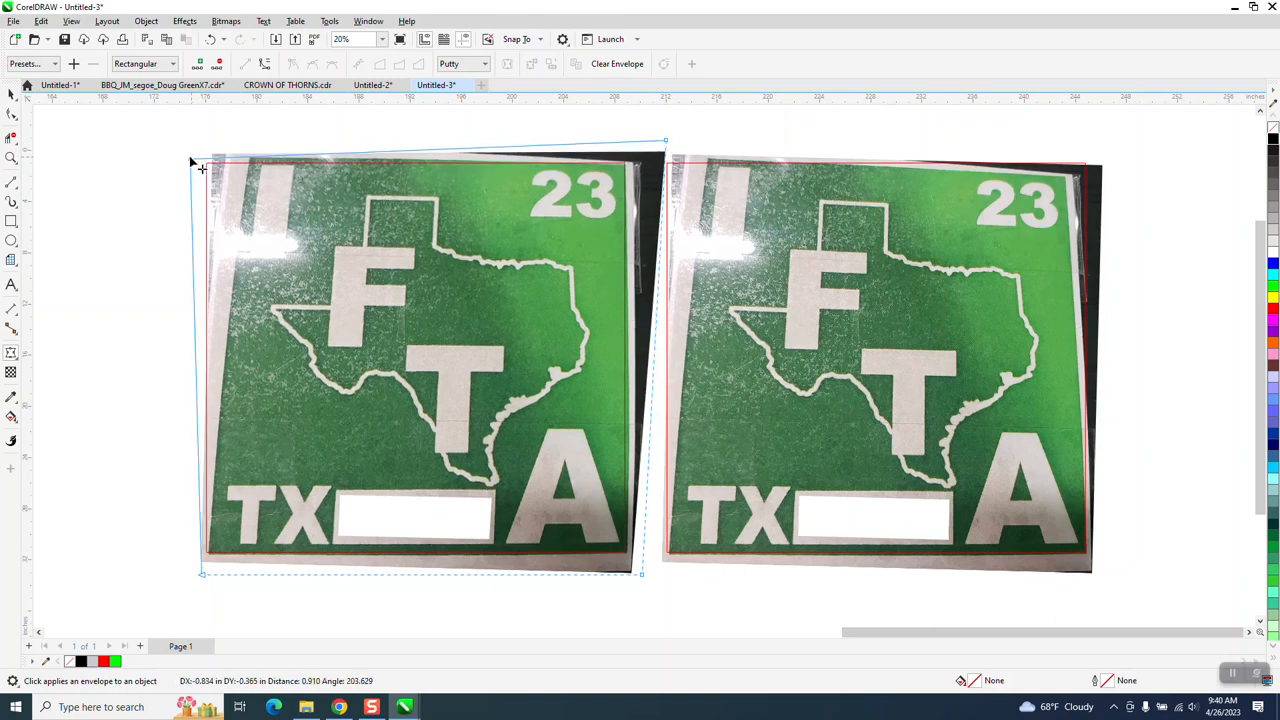
left_click_drag(192, 160, 160, 156)
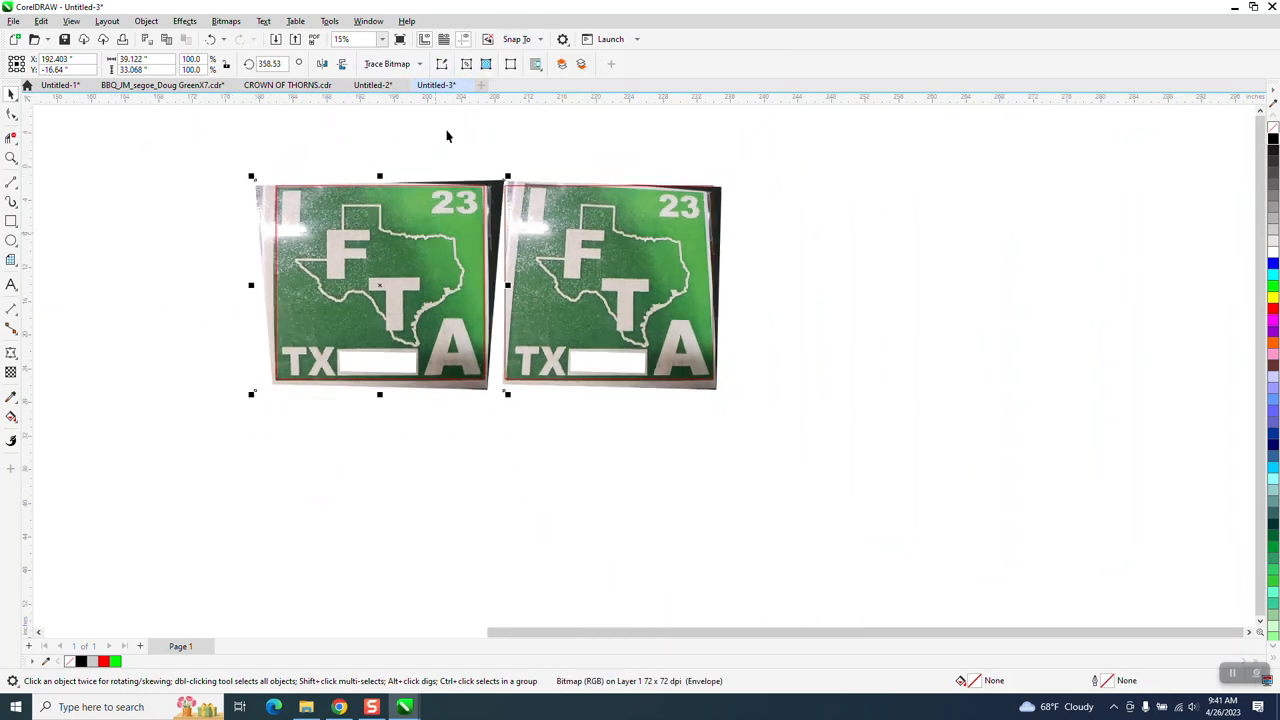
- Drop a copy of the sticker photo to the right of the worked-on pair
left_click_drag(252, 428, 460, 616)
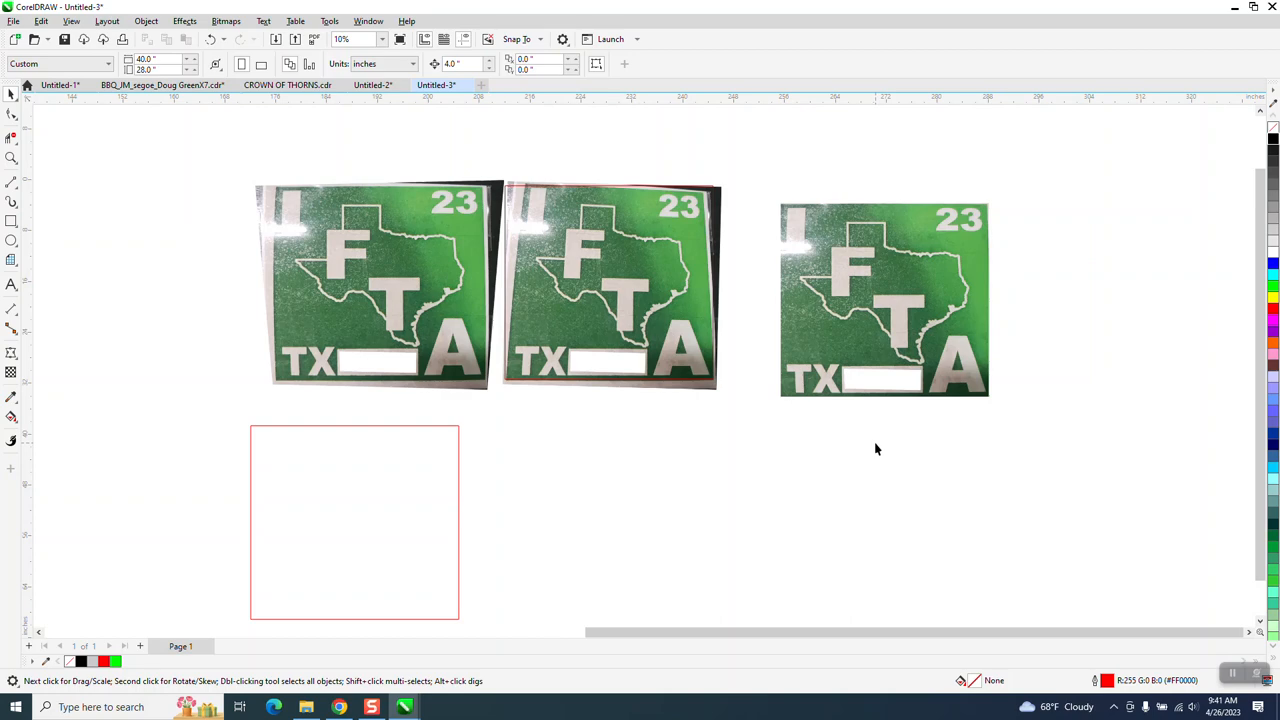
mouse_move(938, 564)
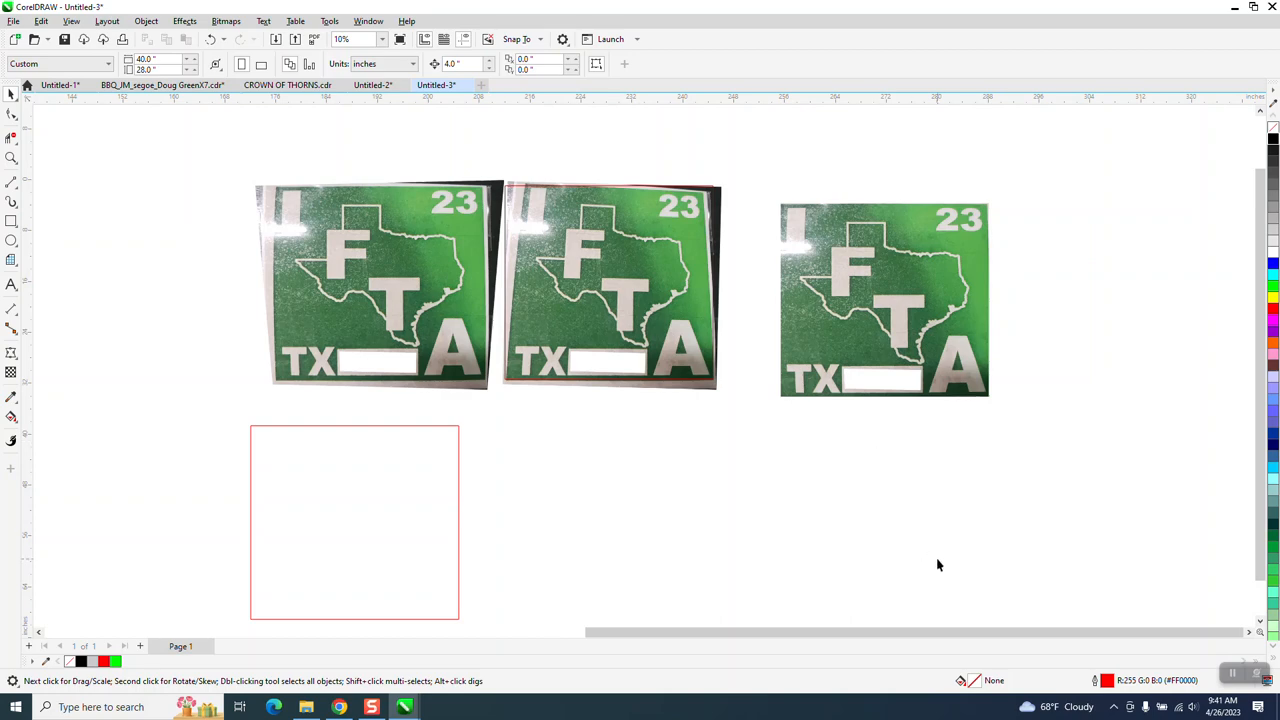